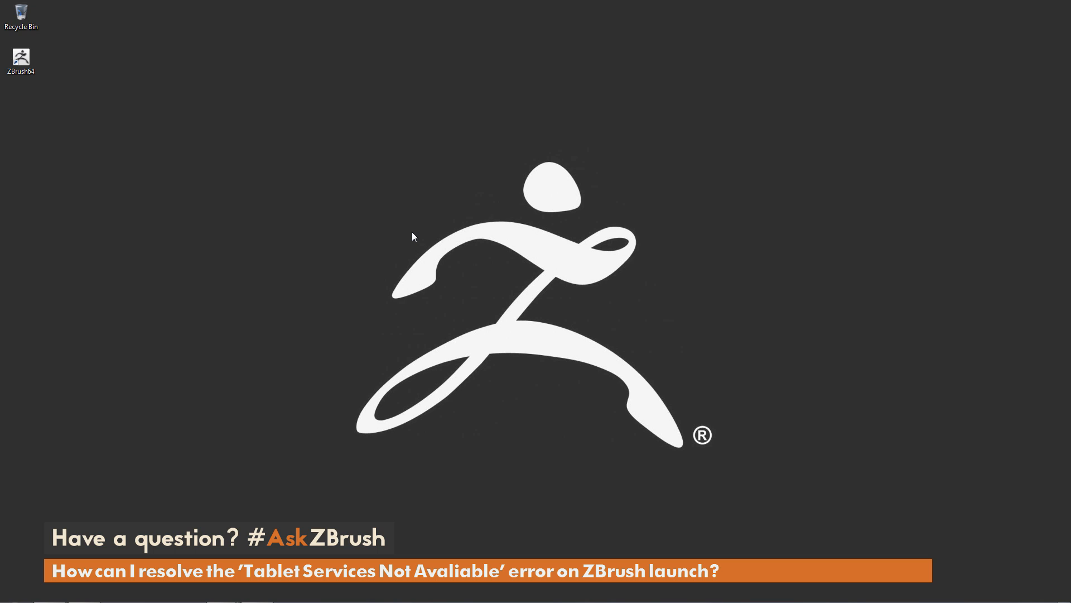
{"action": "mouse_move", "coordinate": [456, 219]}
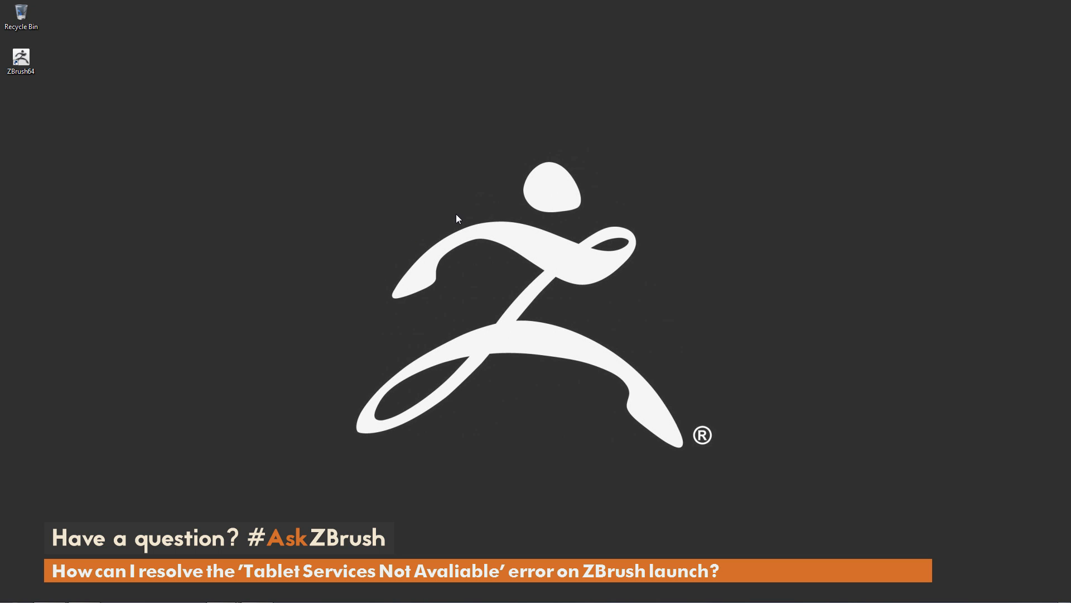
{"action": "mouse_move", "coordinate": [405, 205]}
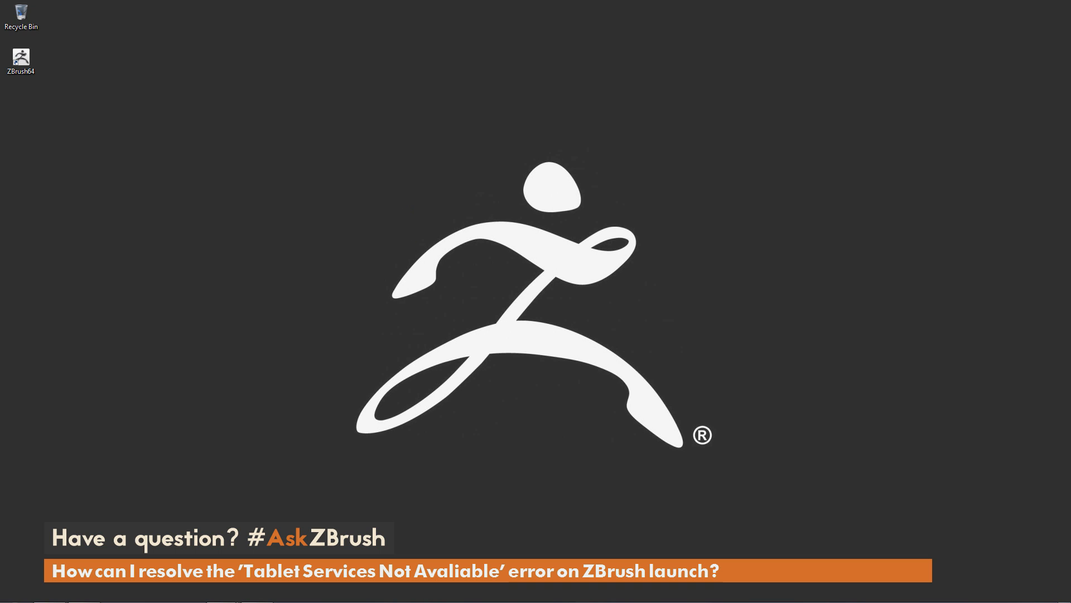
{"action": "mouse_move", "coordinate": [308, 323]}
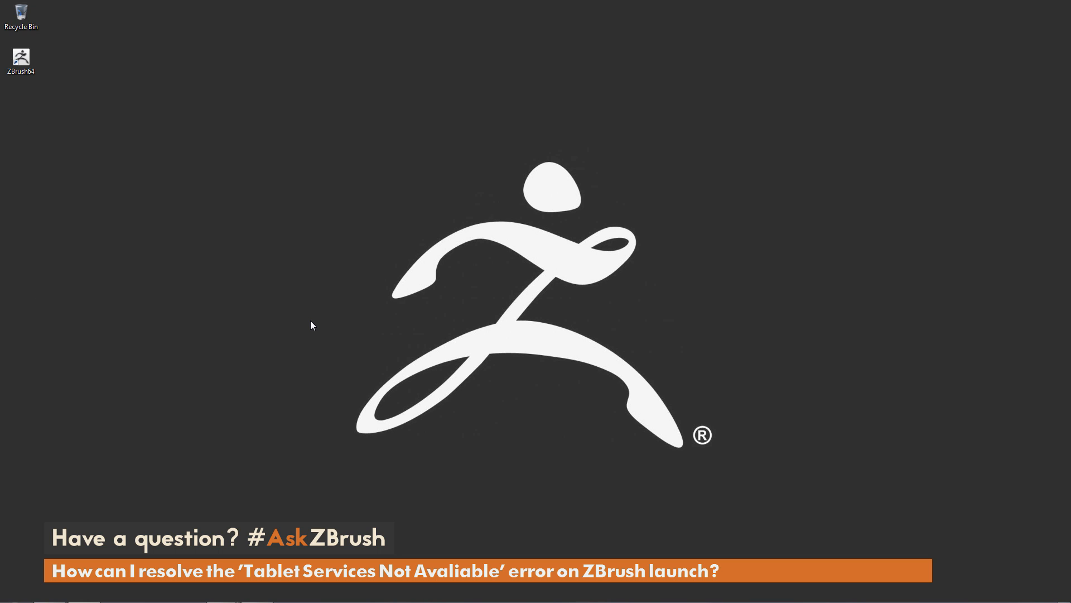
{"action": "mouse_move", "coordinate": [456, 268]}
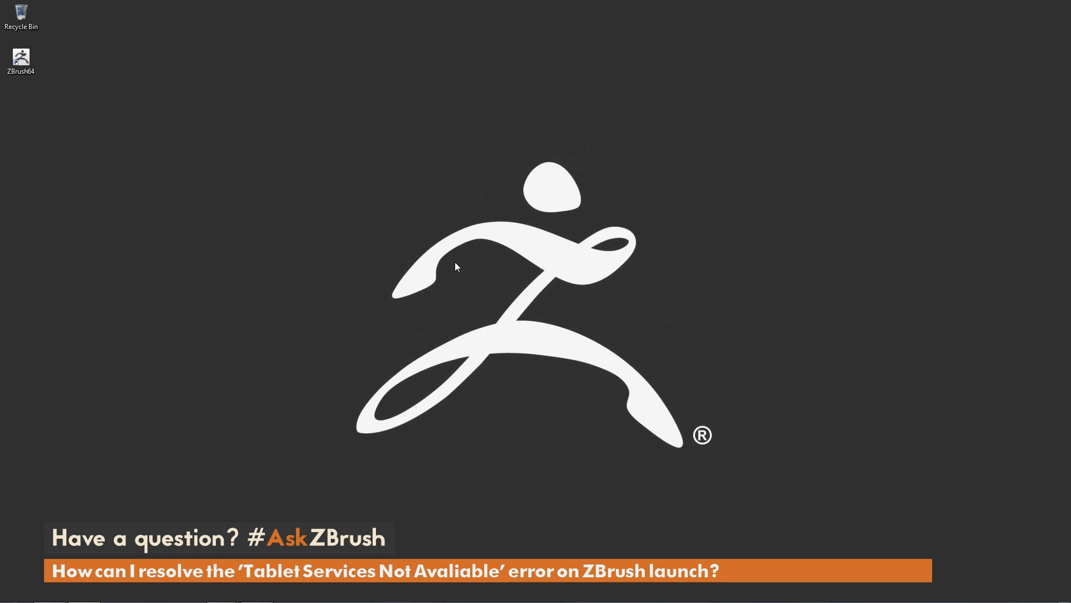
{"action": "mouse_move", "coordinate": [84, 57]}
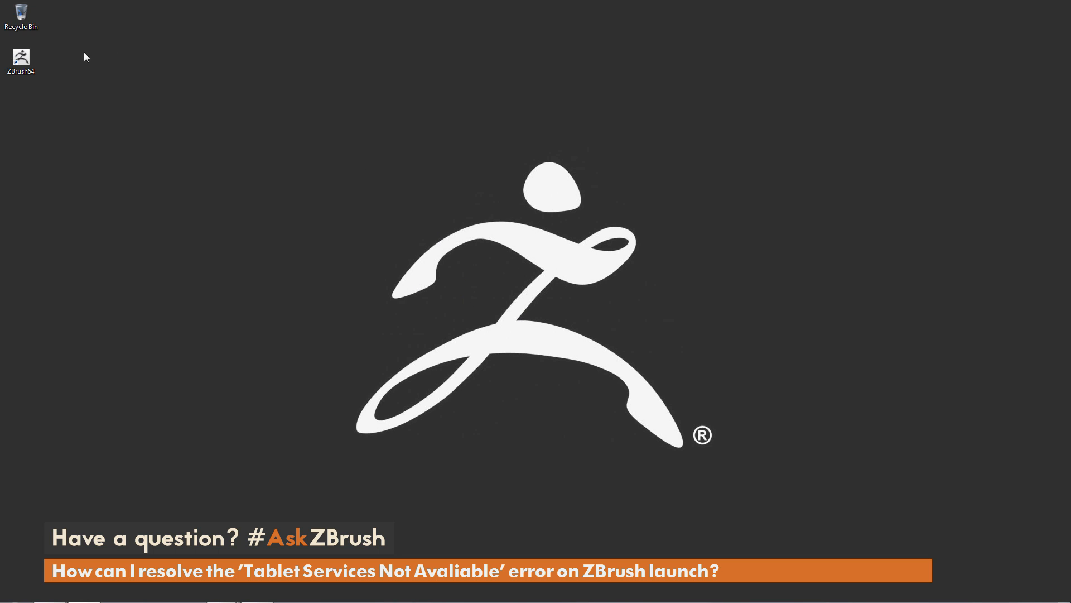
Launch ZBrush64 from the desktop until the WinTab 'Tablet Services Not Available' warning appears
{"action": "double_click", "coordinate": [21, 55]}
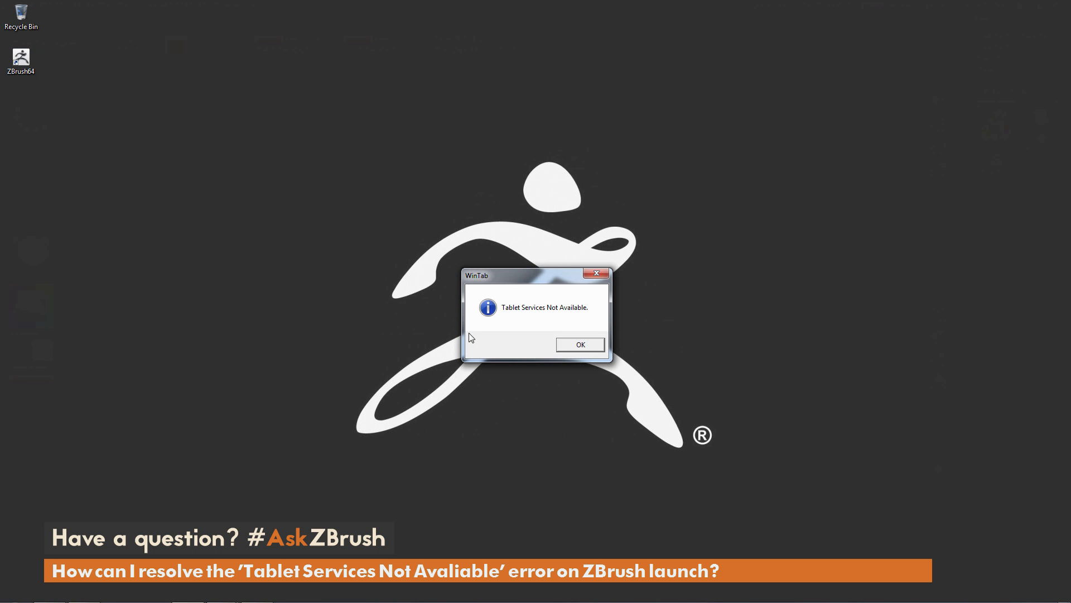
{"action": "mouse_move", "coordinate": [486, 279]}
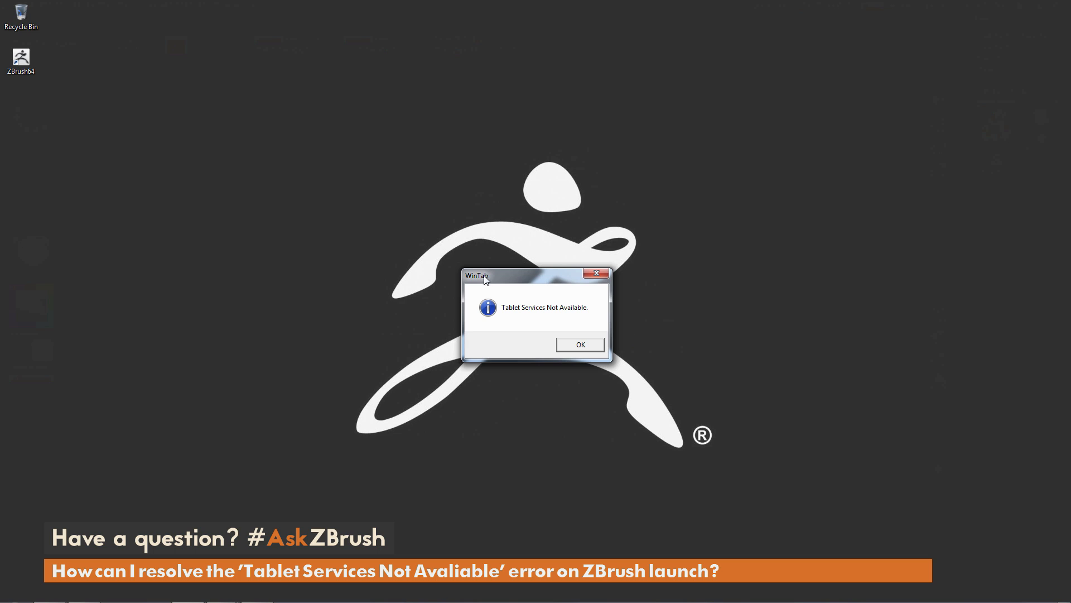
{"action": "mouse_move", "coordinate": [511, 320]}
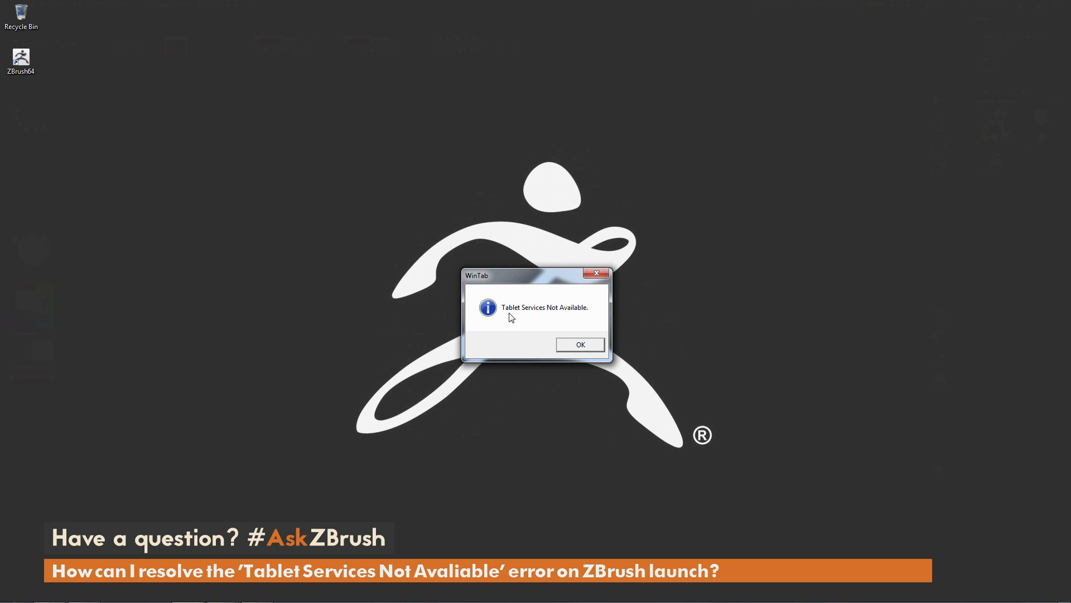
{"action": "mouse_move", "coordinate": [548, 320]}
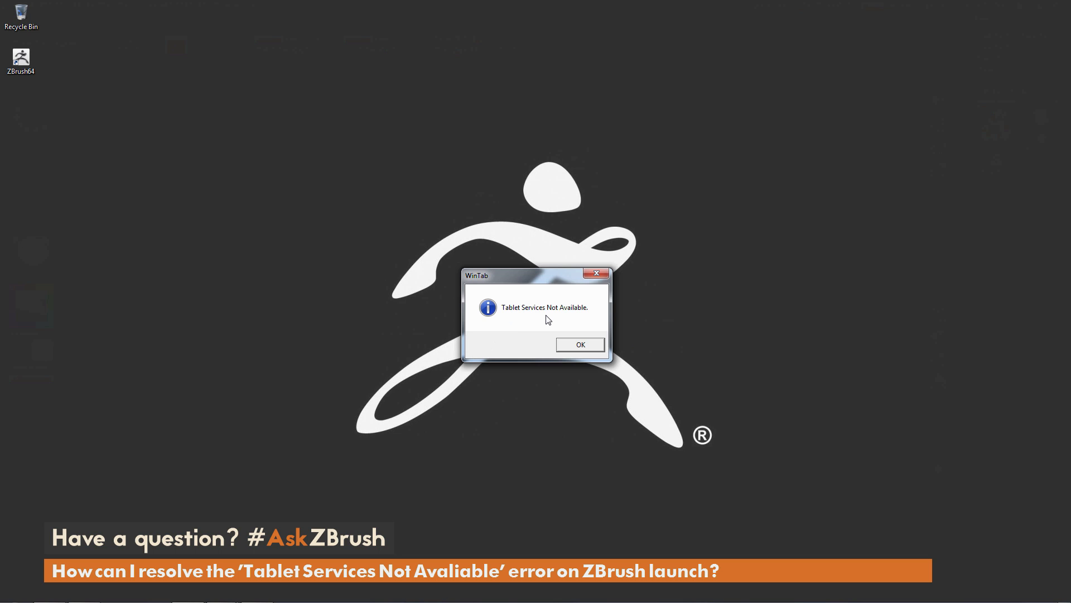
{"action": "mouse_move", "coordinate": [514, 325]}
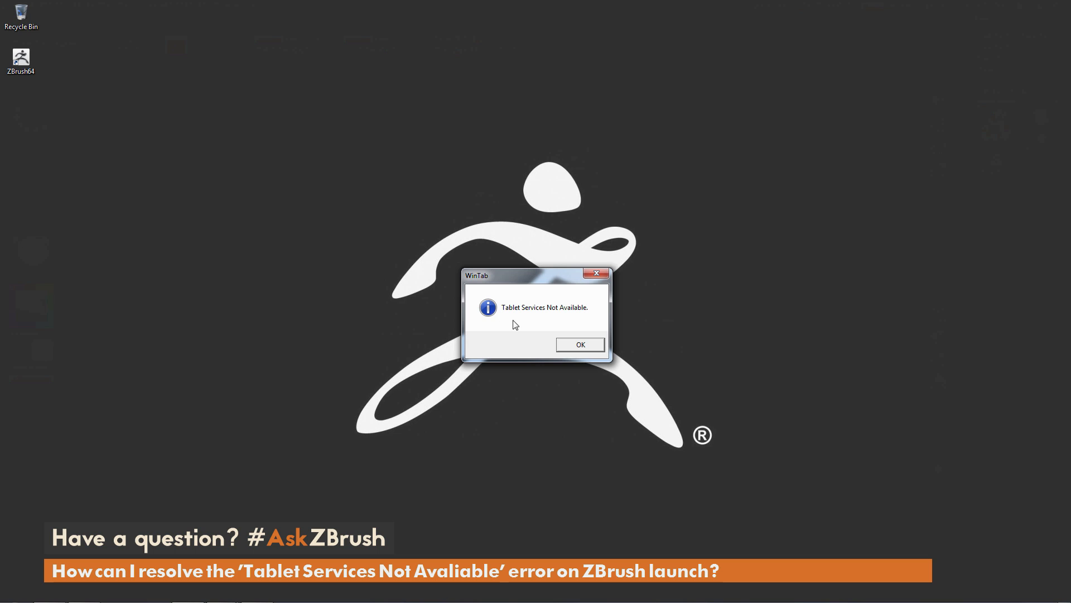
{"action": "mouse_move", "coordinate": [536, 297]}
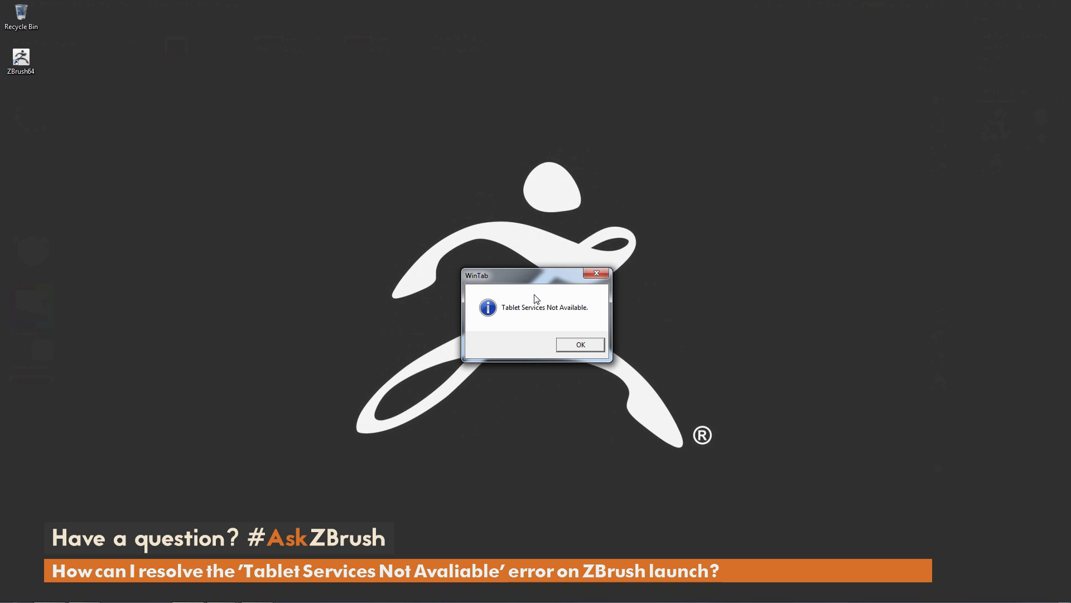
{"action": "mouse_move", "coordinate": [541, 298]}
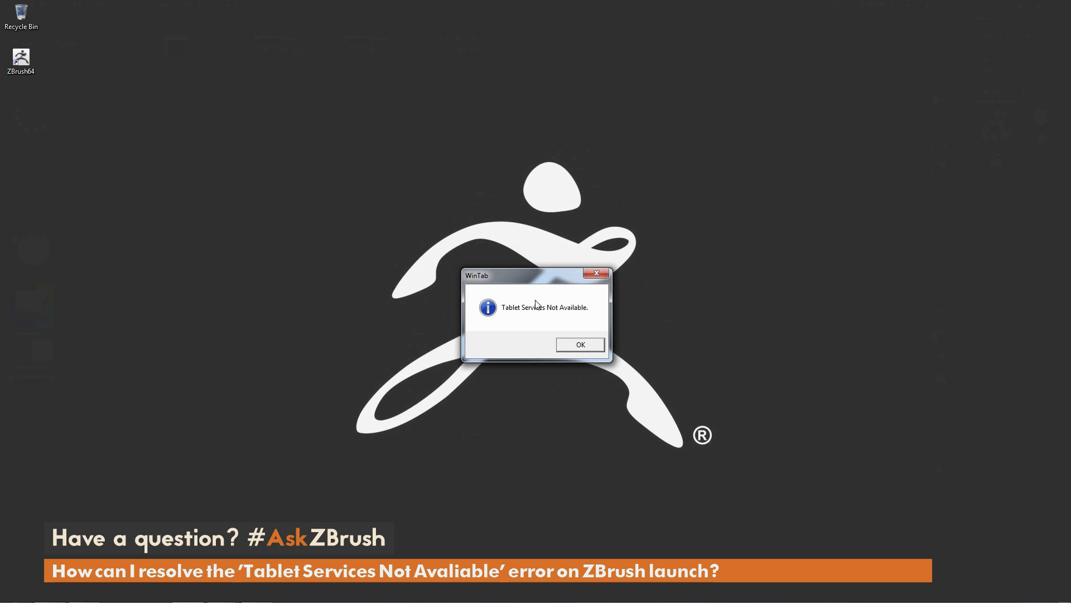
{"action": "mouse_move", "coordinate": [553, 334]}
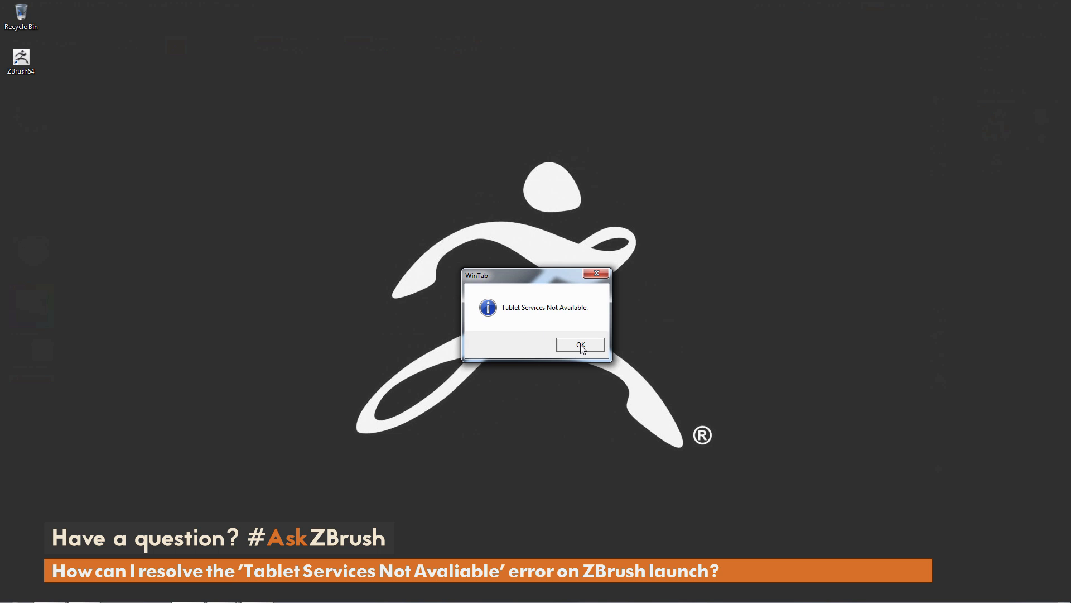
Dismiss the WinTab warning and sculpt a curling spiral stroke on the PolySphere with the Standard brush
{"action": "left_click", "coordinate": [581, 344]}
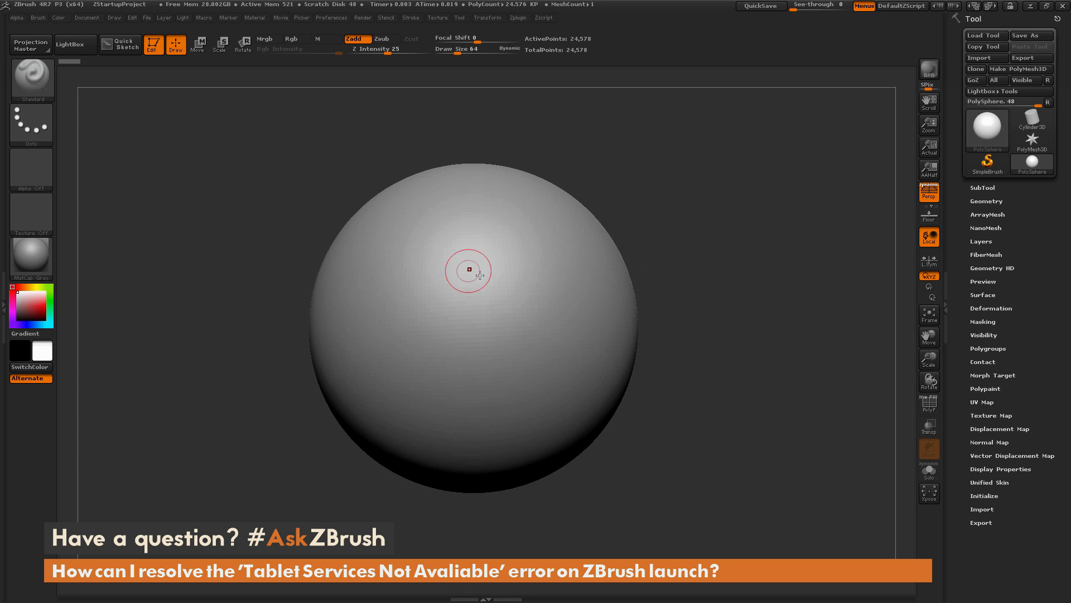
{"action": "mouse_move", "coordinate": [528, 208]}
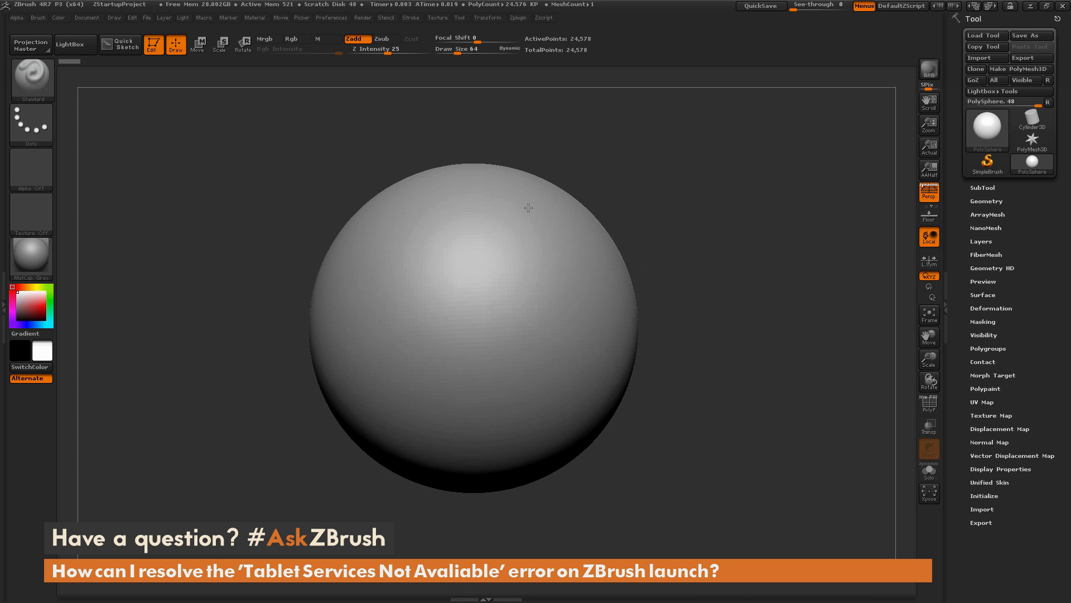
{"action": "left_click_drag", "start_coordinate": [533, 212], "coordinate": [454, 427]}
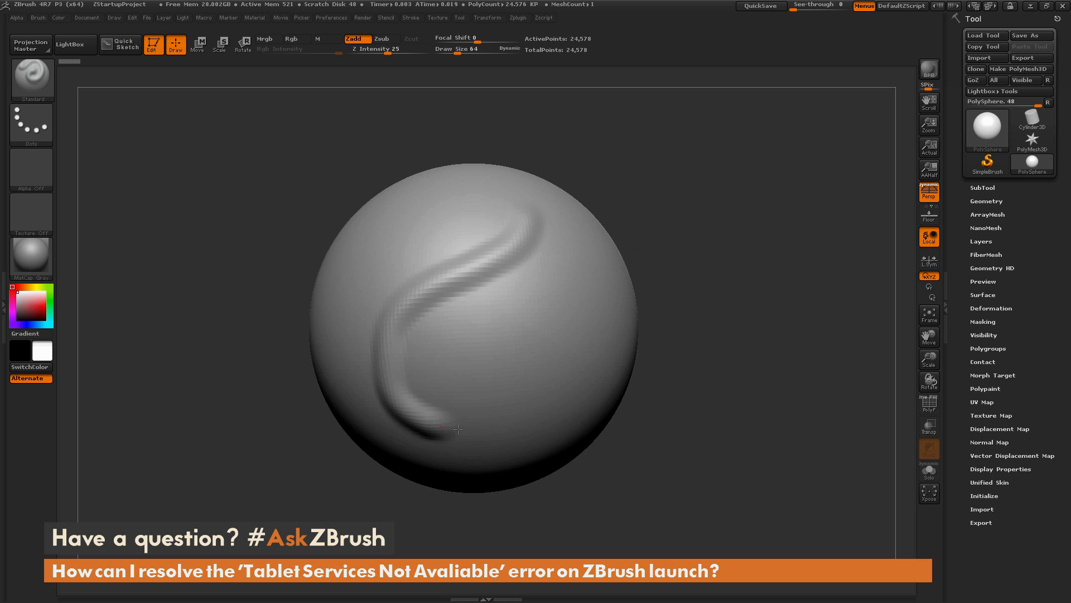
{"action": "left_click_drag", "start_coordinate": [451, 423], "coordinate": [499, 317]}
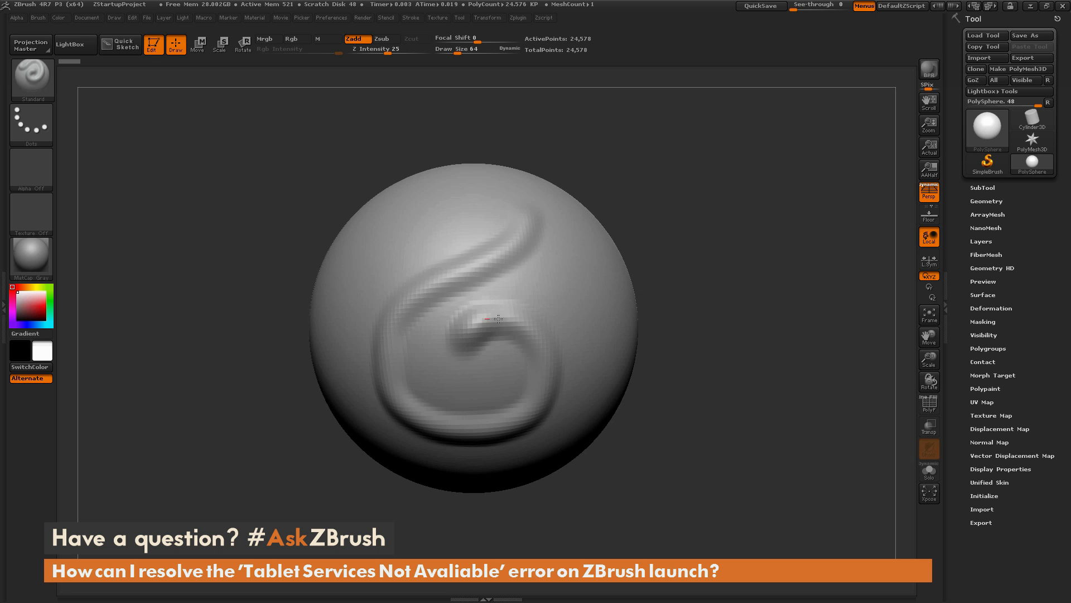
{"action": "left_click_drag", "start_coordinate": [497, 317], "coordinate": [527, 231]}
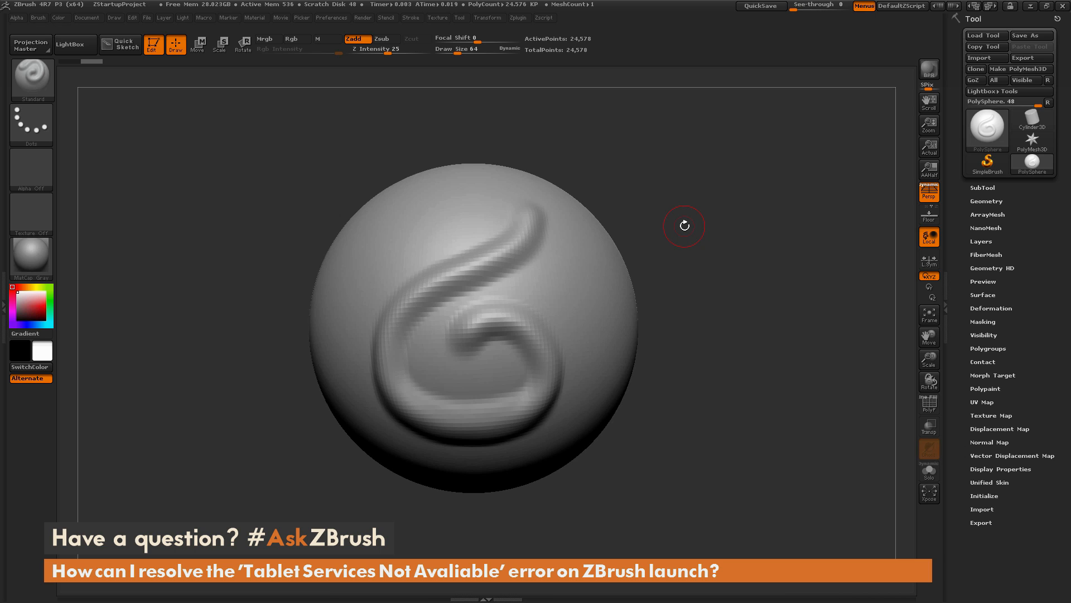
{"action": "mouse_move", "coordinate": [725, 193]}
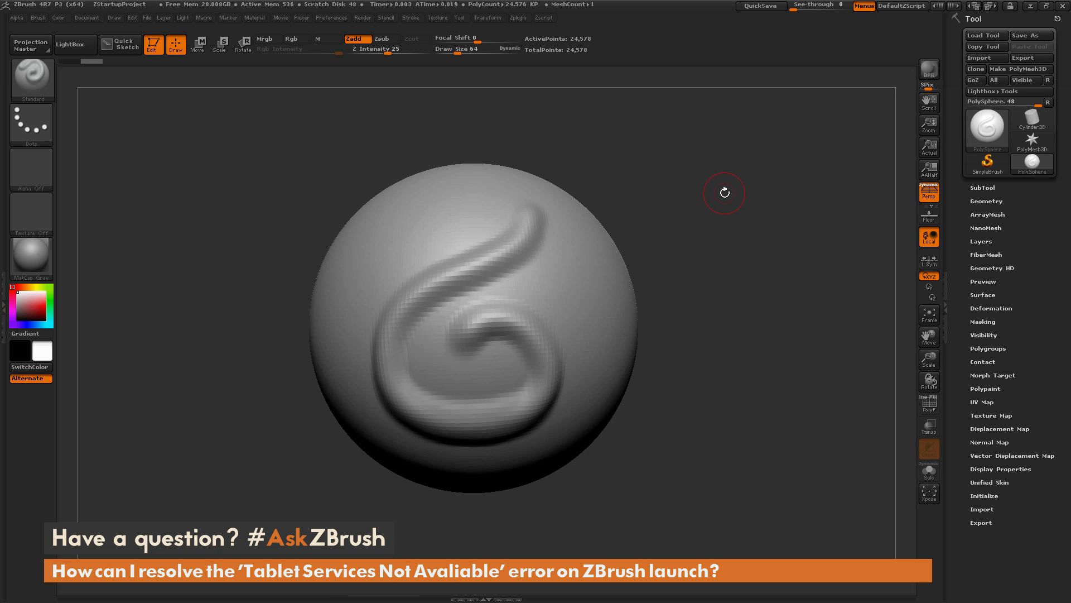
{"action": "mouse_move", "coordinate": [756, 214]}
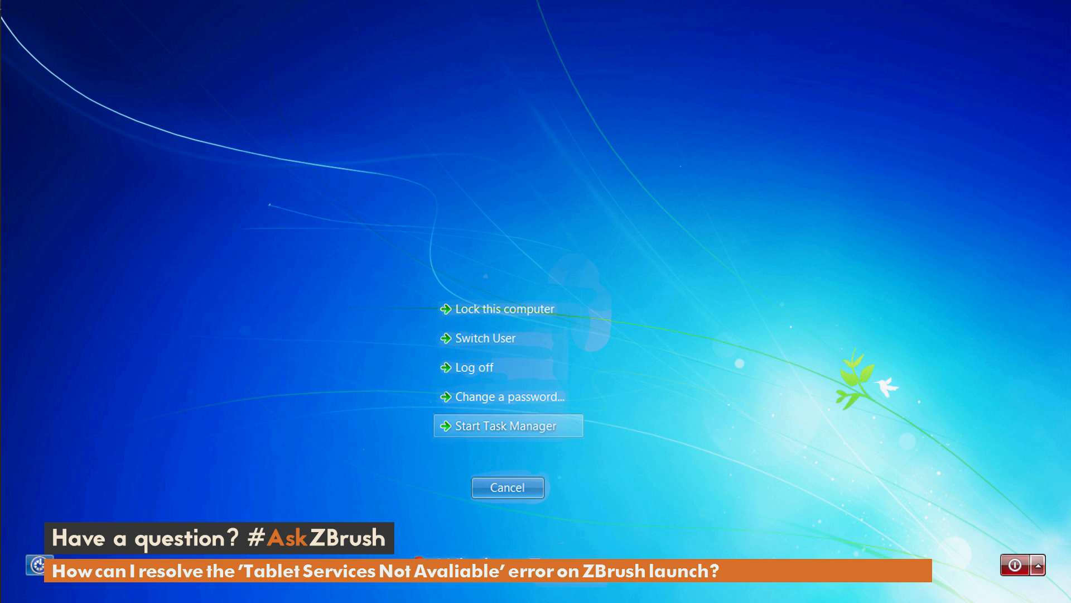
Bring up Task Manager's Services tab listing the system services
{"action": "left_click", "coordinate": [508, 426]}
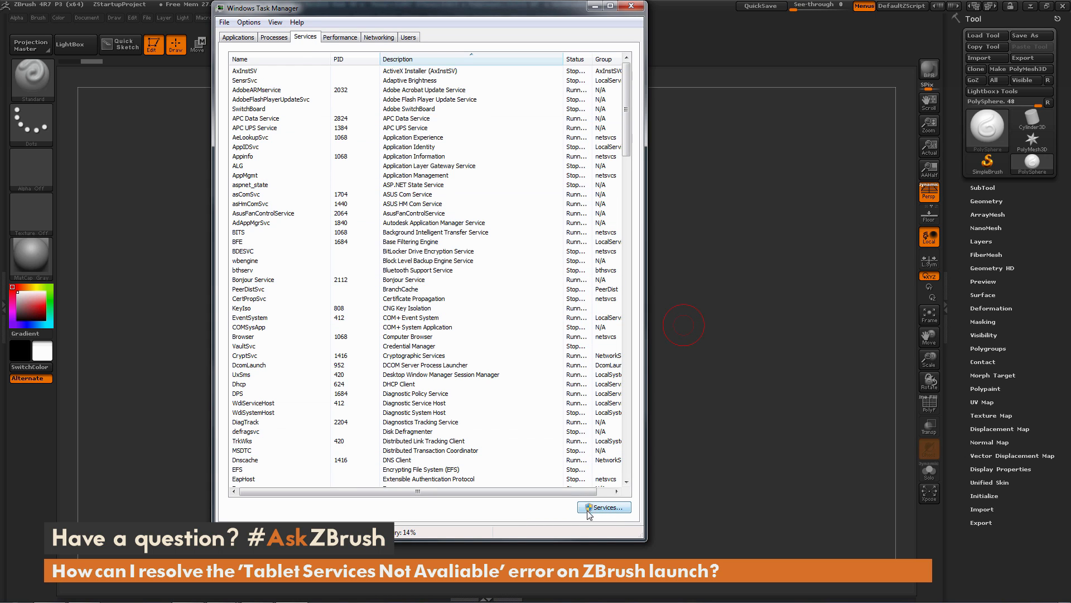
{"action": "mouse_move", "coordinate": [602, 509]}
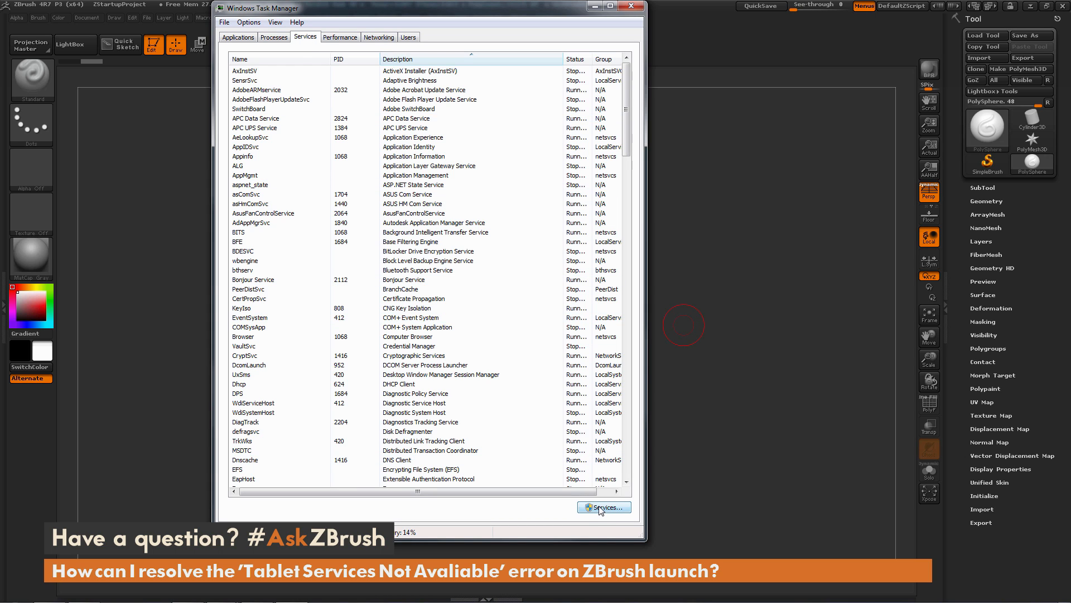
Open the Windows Services console and select Wacom Professional Service in the list
{"action": "left_click", "coordinate": [605, 506]}
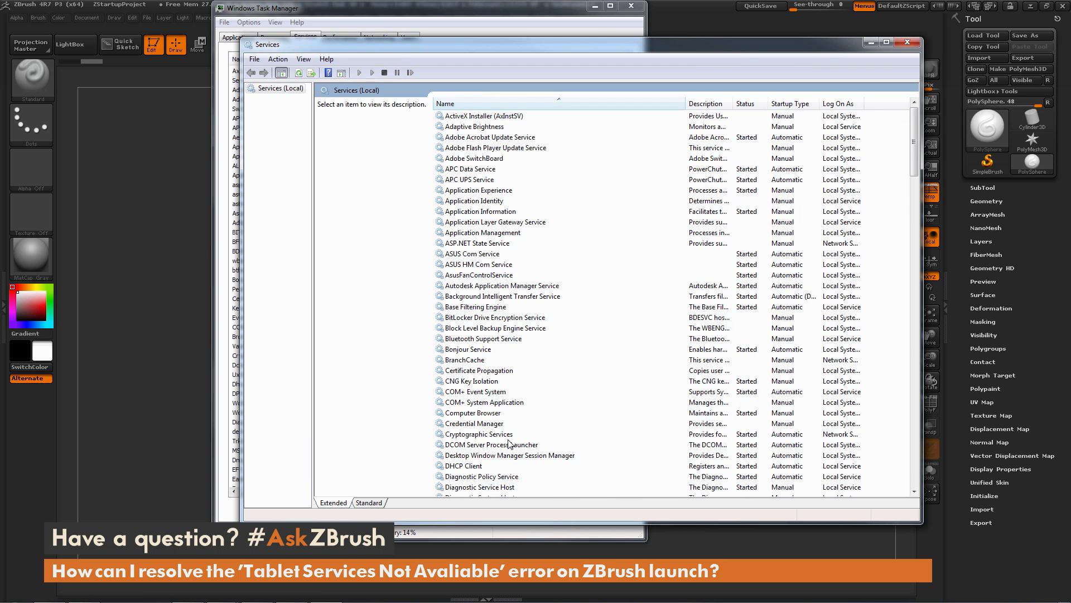
{"action": "left_click", "coordinate": [479, 434]}
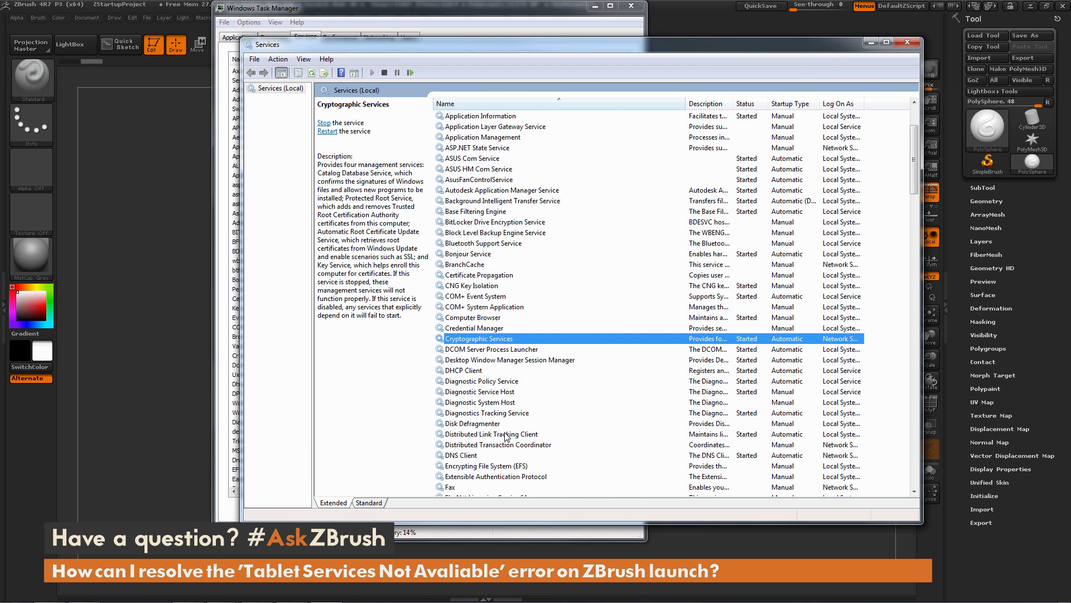
{"action": "scroll", "scroll_direction": "down", "scroll_amount": 3}
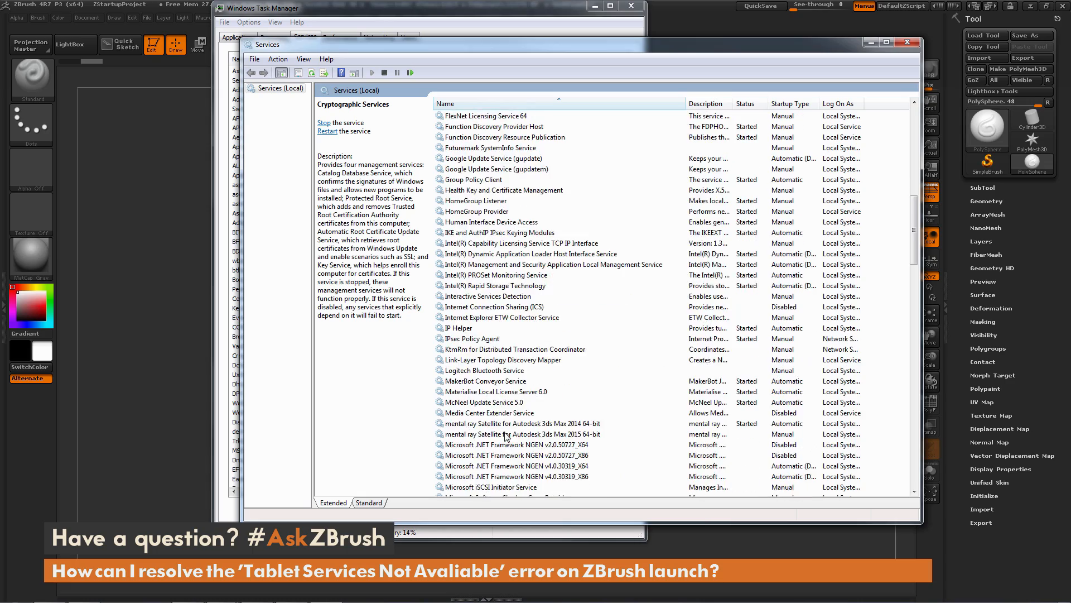
{"action": "scroll", "scroll_direction": "down", "scroll_amount": 3}
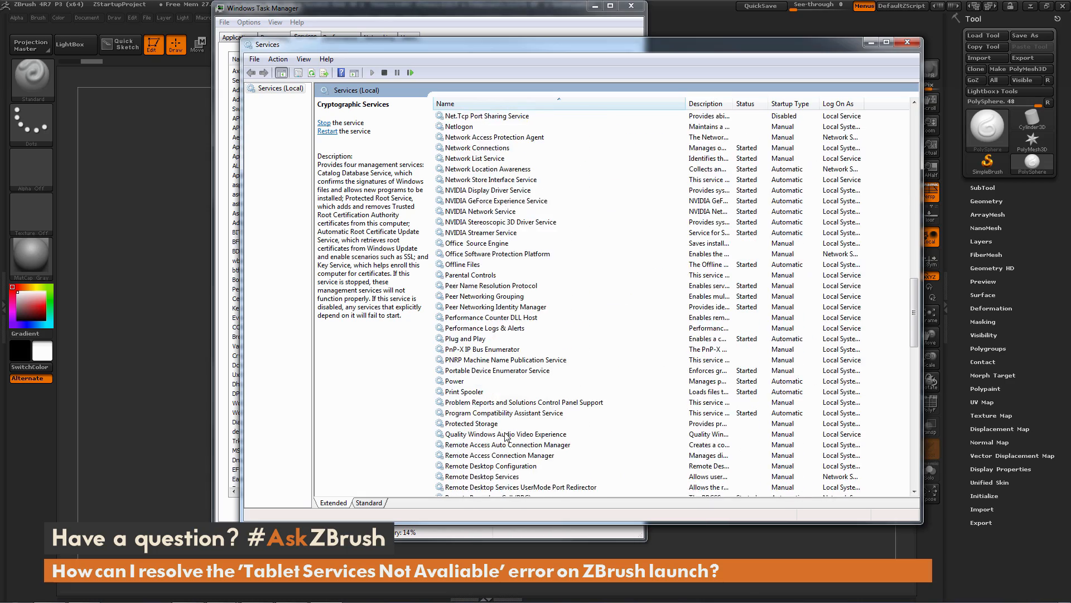
{"action": "scroll", "scroll_direction": "down", "scroll_amount": 3}
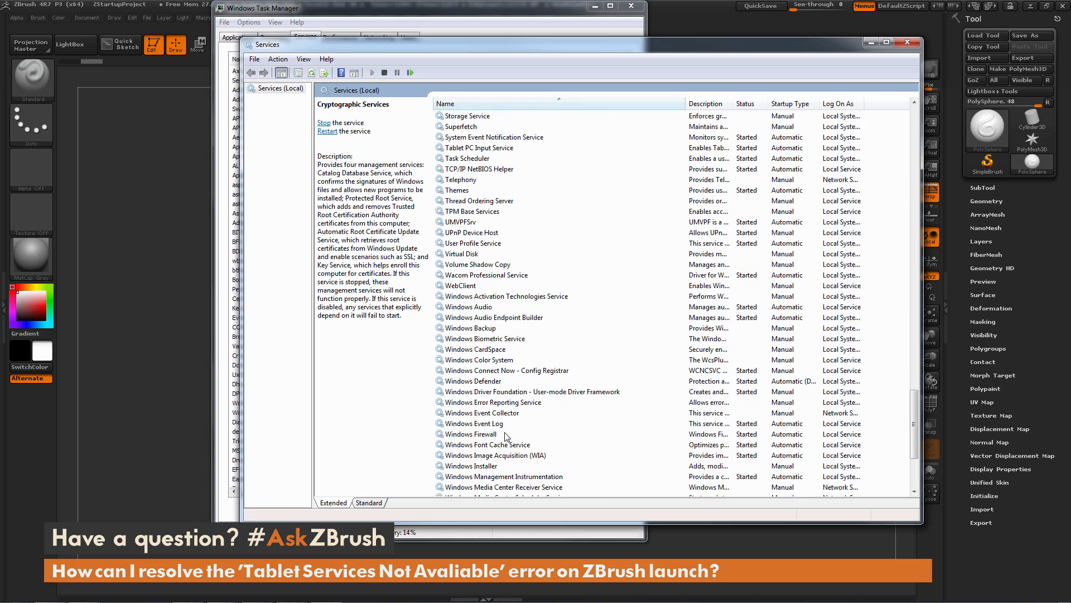
{"action": "left_click", "coordinate": [487, 275]}
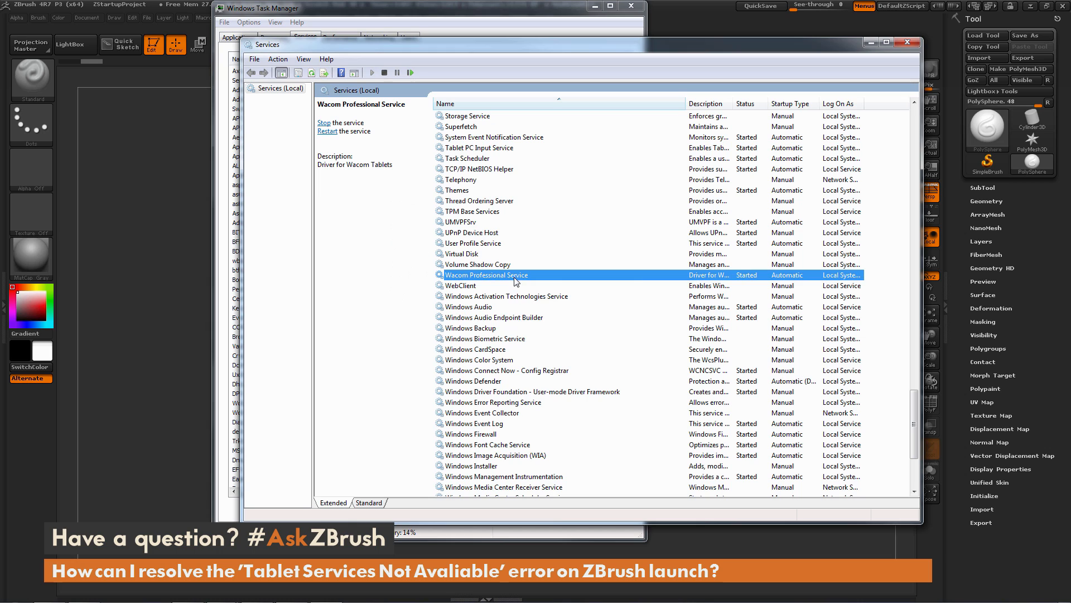
{"action": "mouse_move", "coordinate": [520, 277]}
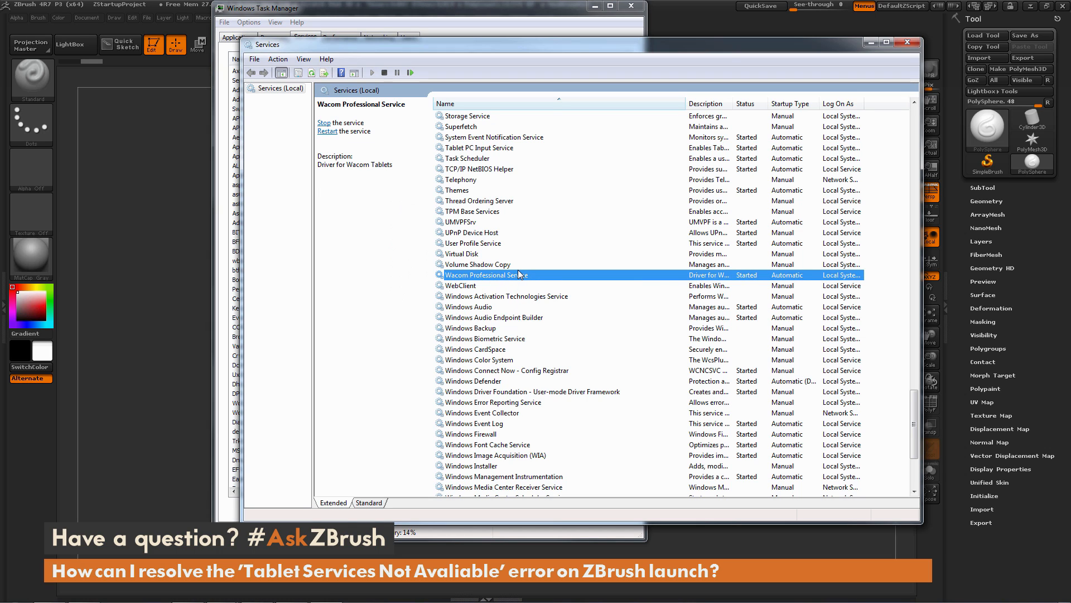
{"action": "mouse_move", "coordinate": [488, 280]}
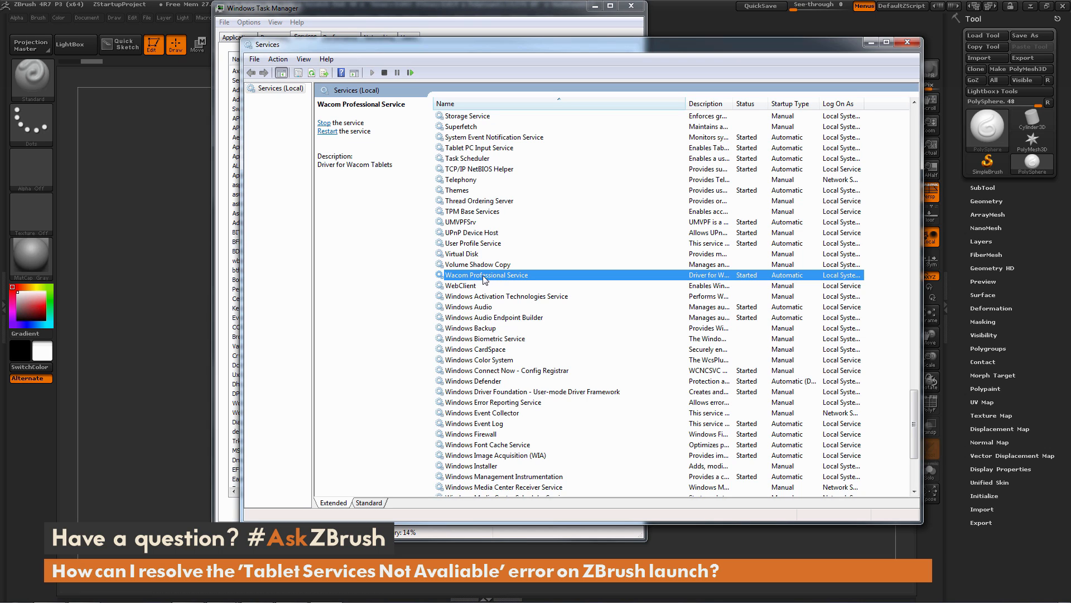
{"action": "mouse_move", "coordinate": [497, 279]}
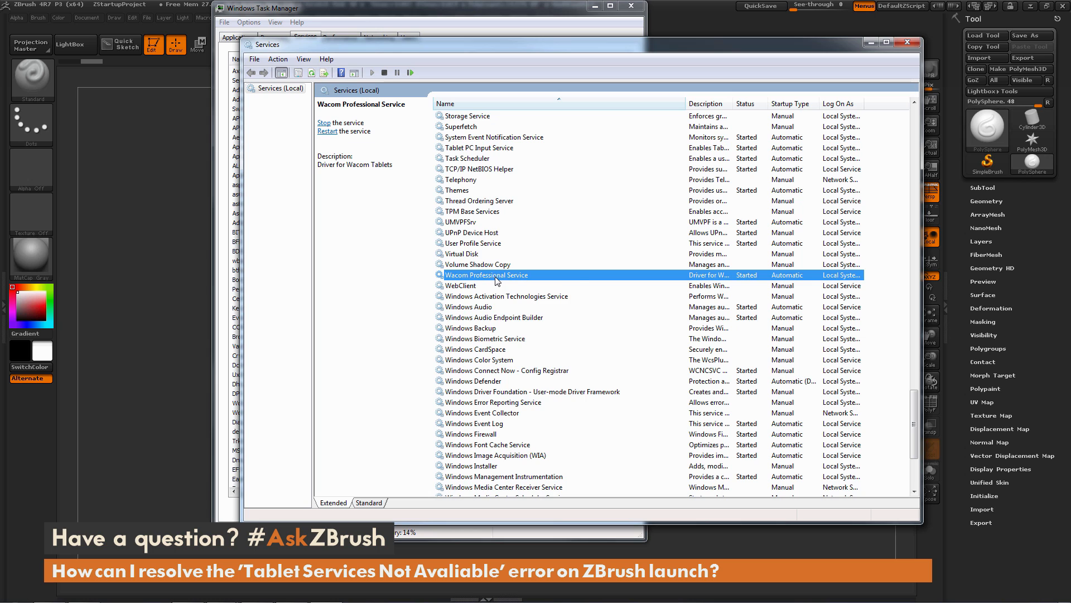
Stop and restart Wacom Professional Service, then close the Services console
{"action": "left_click", "coordinate": [323, 122]}
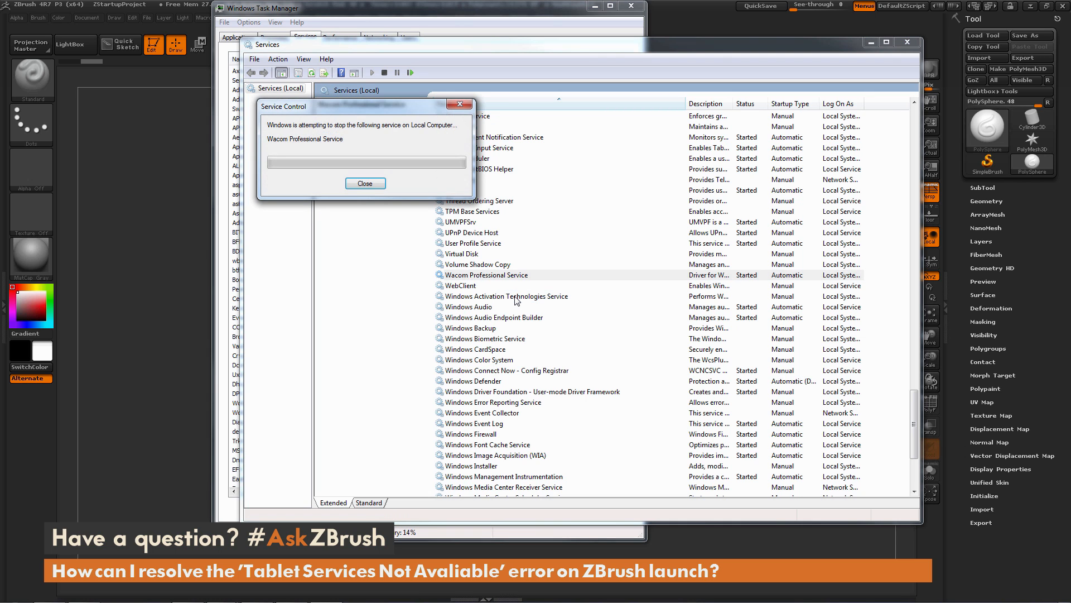
{"action": "left_click", "coordinate": [365, 183]}
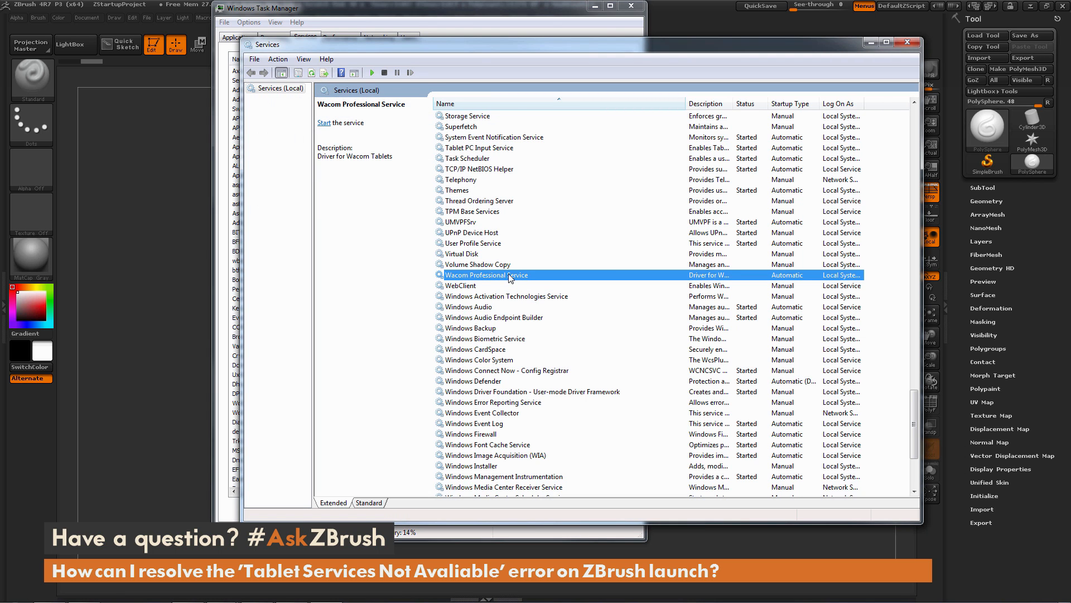
{"action": "right_click", "coordinate": [508, 274]}
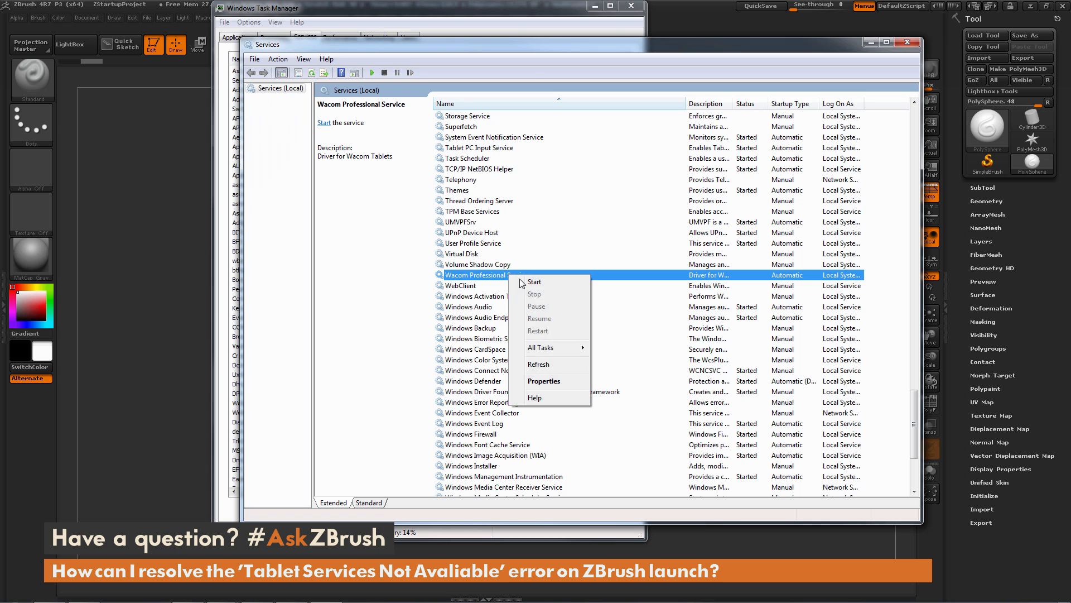
{"action": "left_click", "coordinate": [535, 282]}
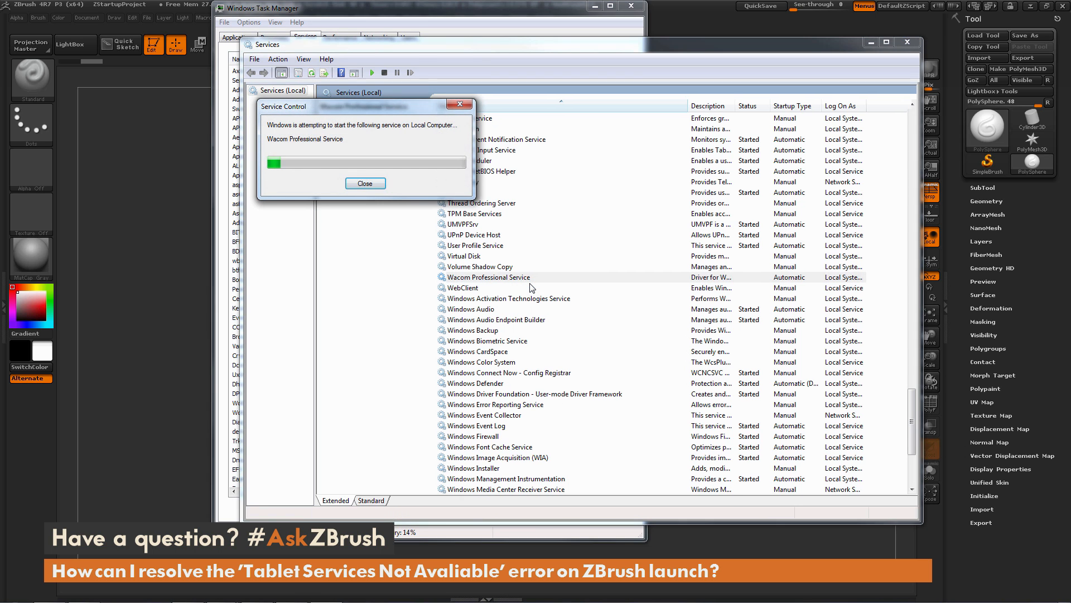
{"action": "left_click", "coordinate": [365, 183]}
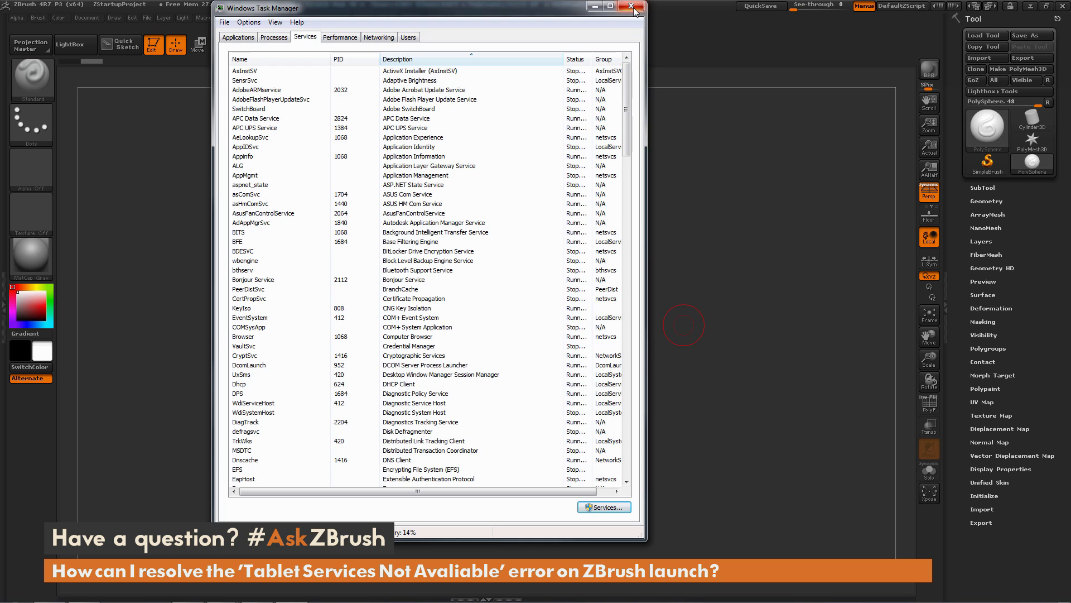
Close Task Manager and relaunch ZBrush64 from the desktop icon
{"action": "left_click", "coordinate": [630, 8]}
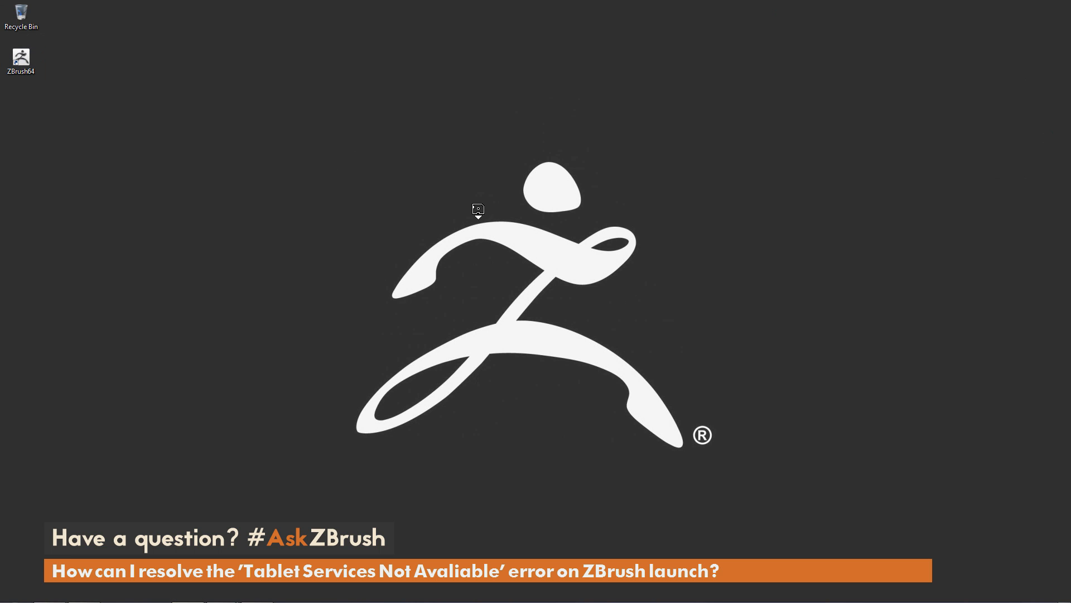
{"action": "double_click", "coordinate": [20, 55]}
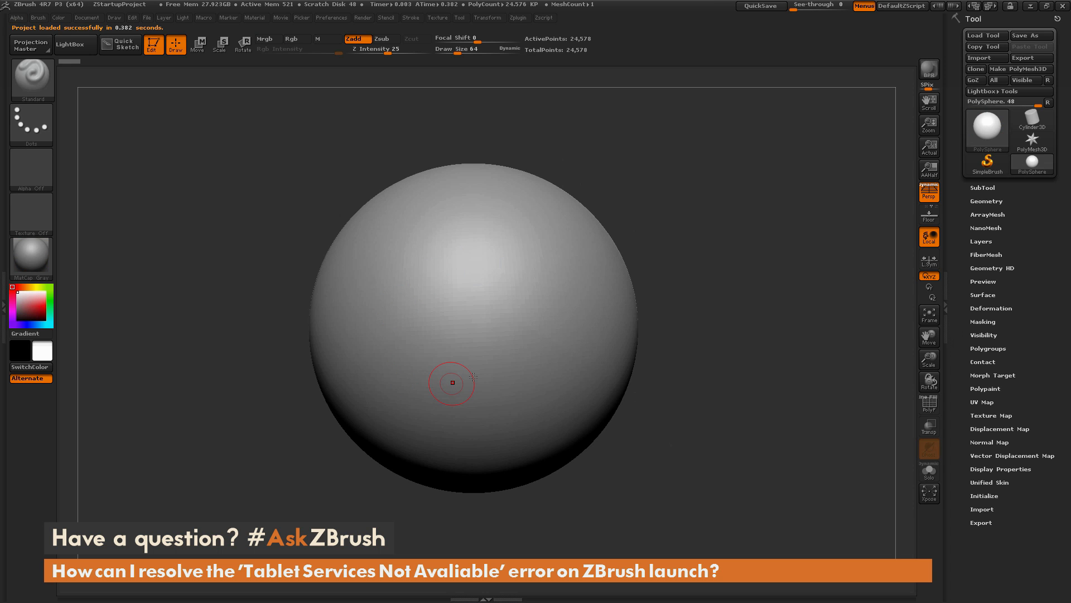
{"action": "mouse_move", "coordinate": [489, 248]}
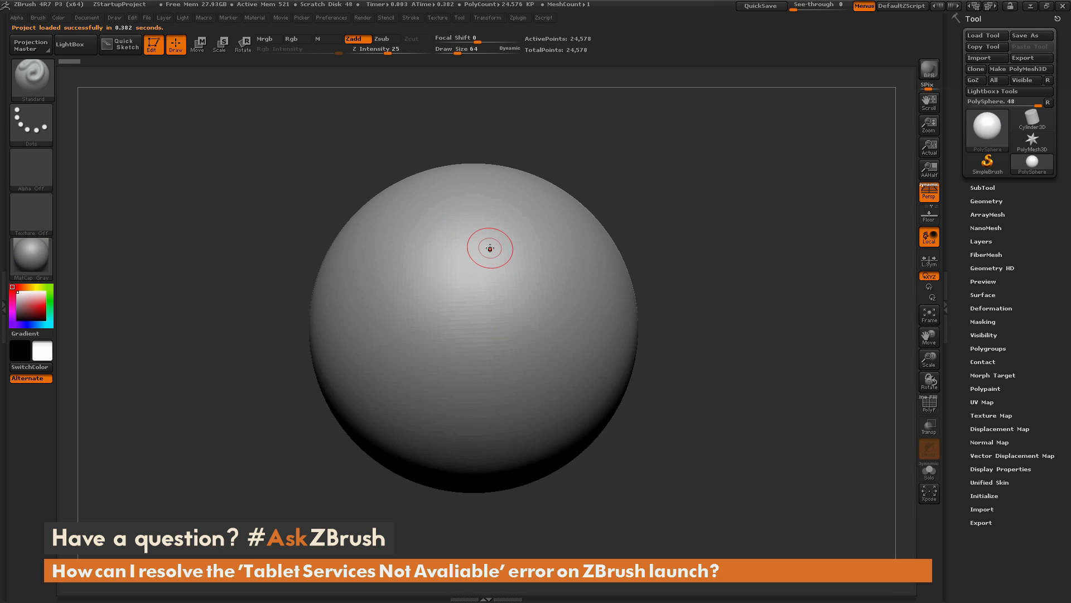
Sculpt a raised spiral stroke across the front of the reloaded PolySphere with the tablet pen
{"action": "left_click_drag", "start_coordinate": [489, 248], "coordinate": [555, 240]}
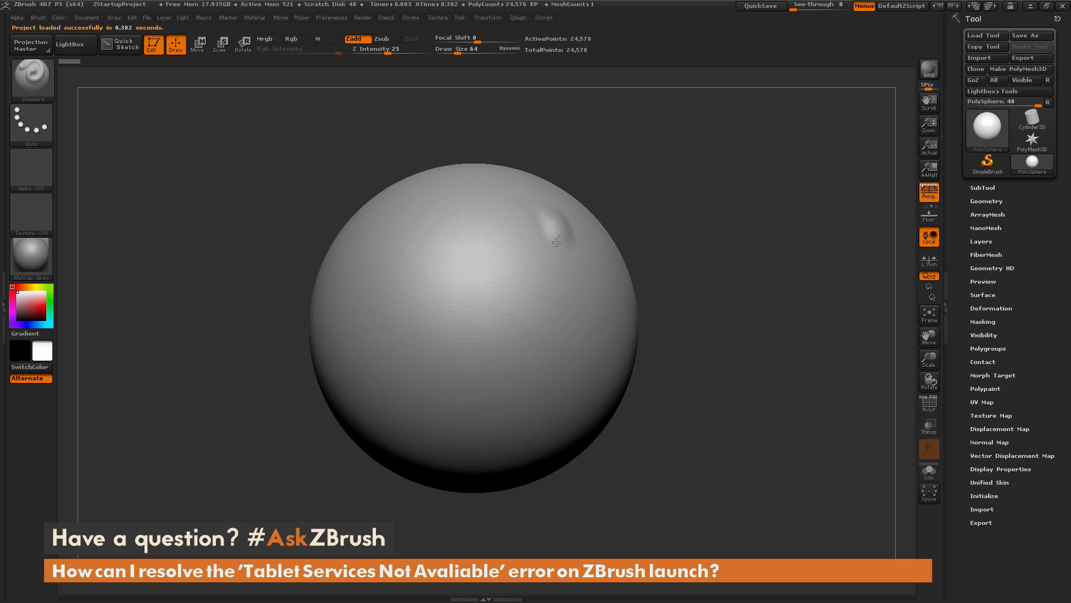
{"action": "left_click_drag", "start_coordinate": [554, 239], "coordinate": [469, 393]}
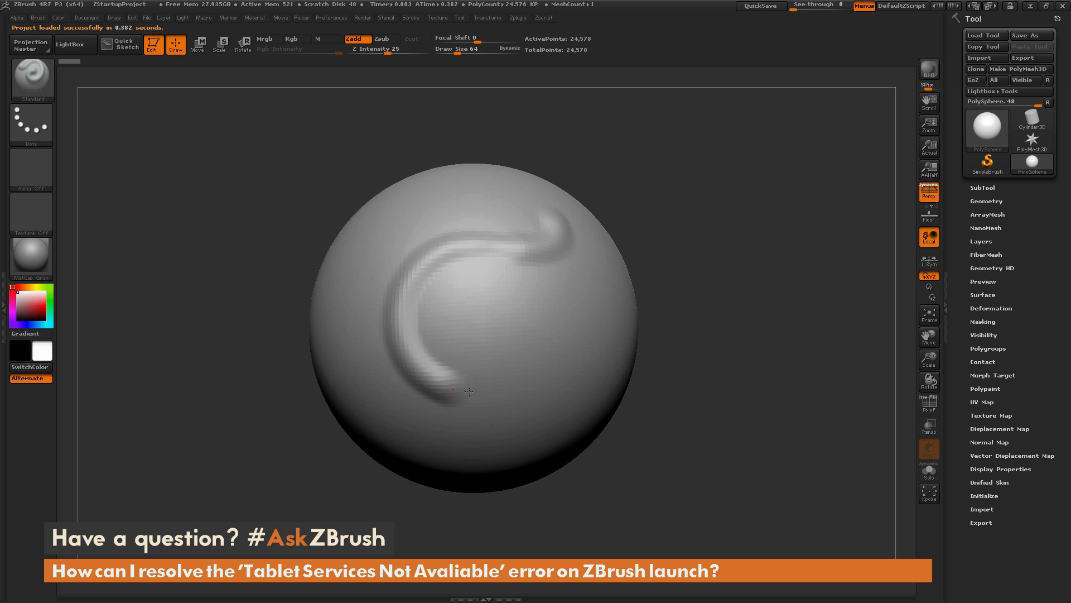
{"action": "left_click_drag", "start_coordinate": [451, 390], "coordinate": [625, 283]}
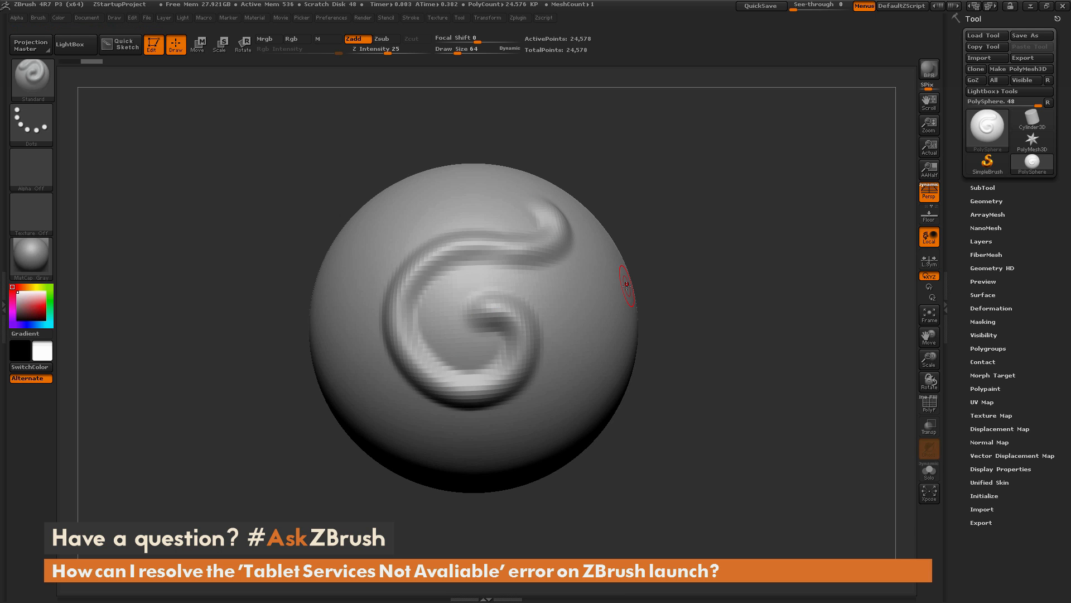